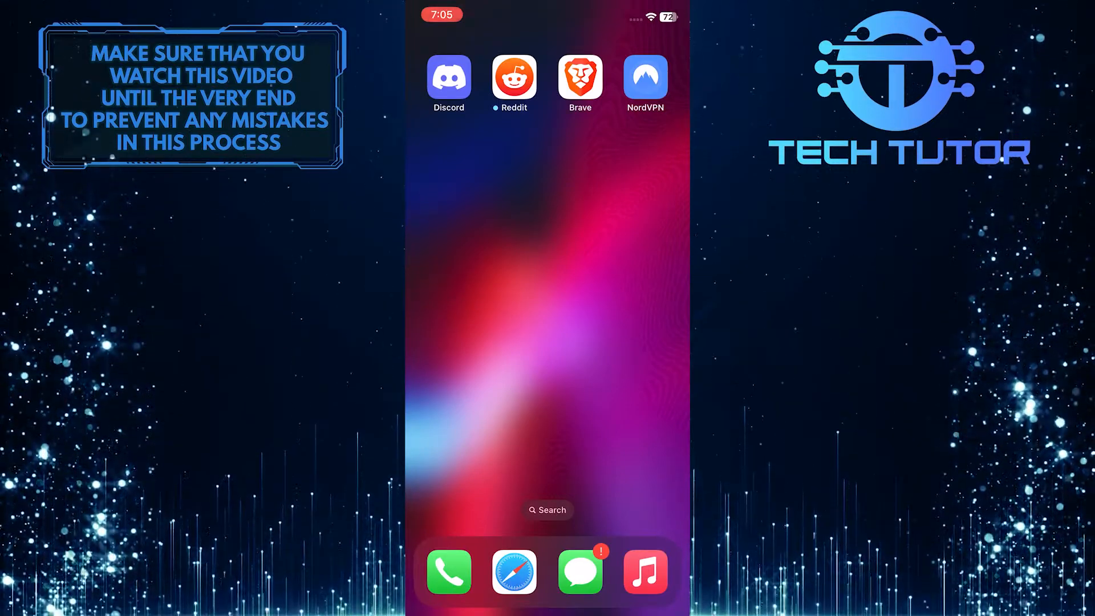
# Launch Brave and load YouTube from the new tab page's favourite tile.
pyautogui.click(580, 77)
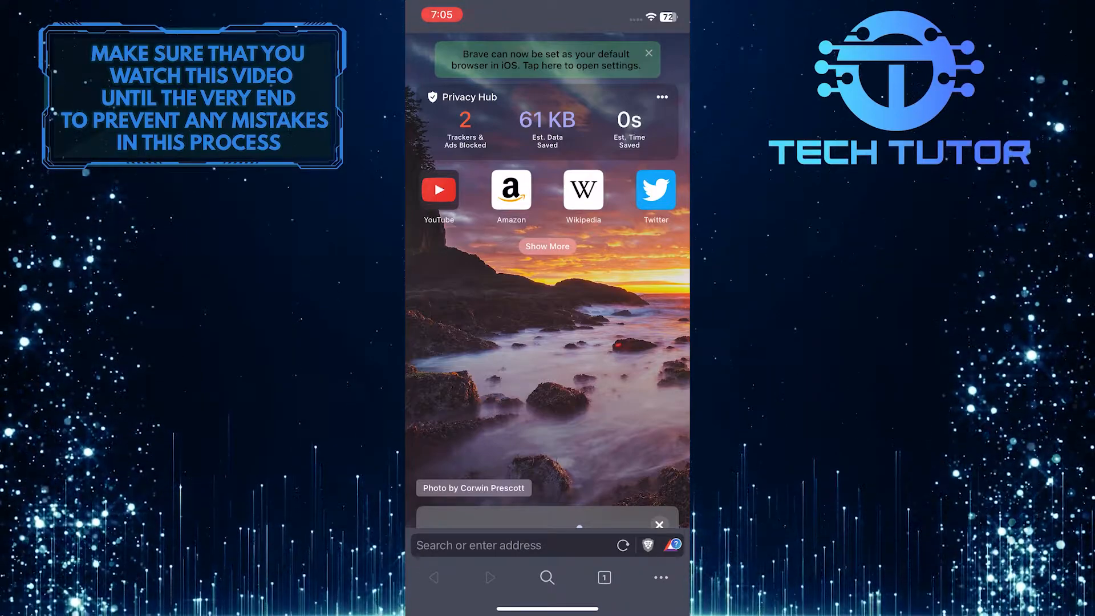
pyautogui.click(439, 190)
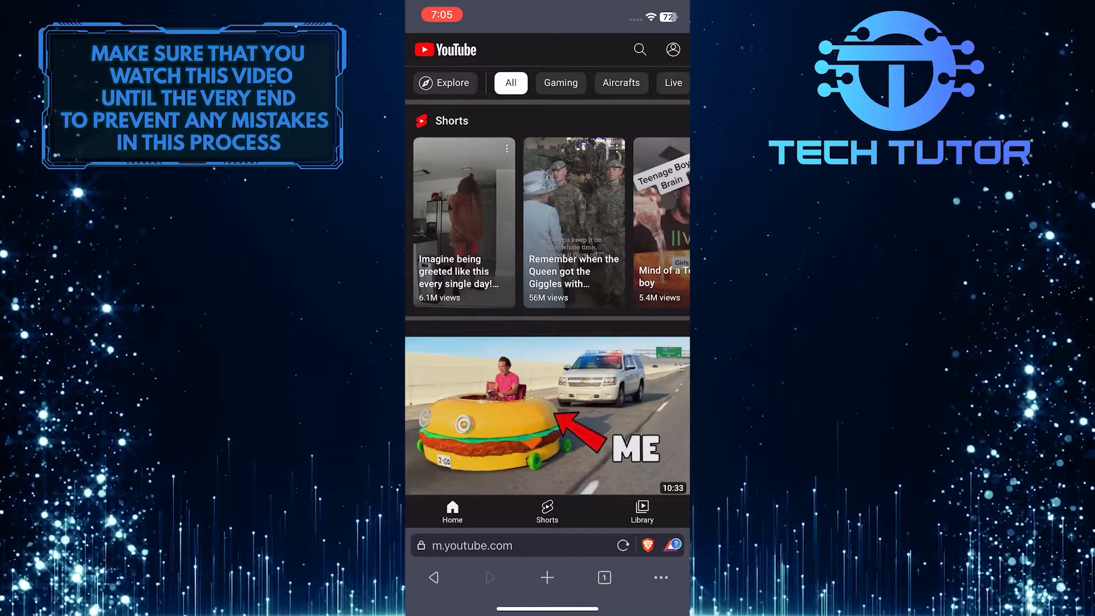
# Switch Brave Shields down for youtube.com from the address bar lion icon.
pyautogui.click(657, 545)
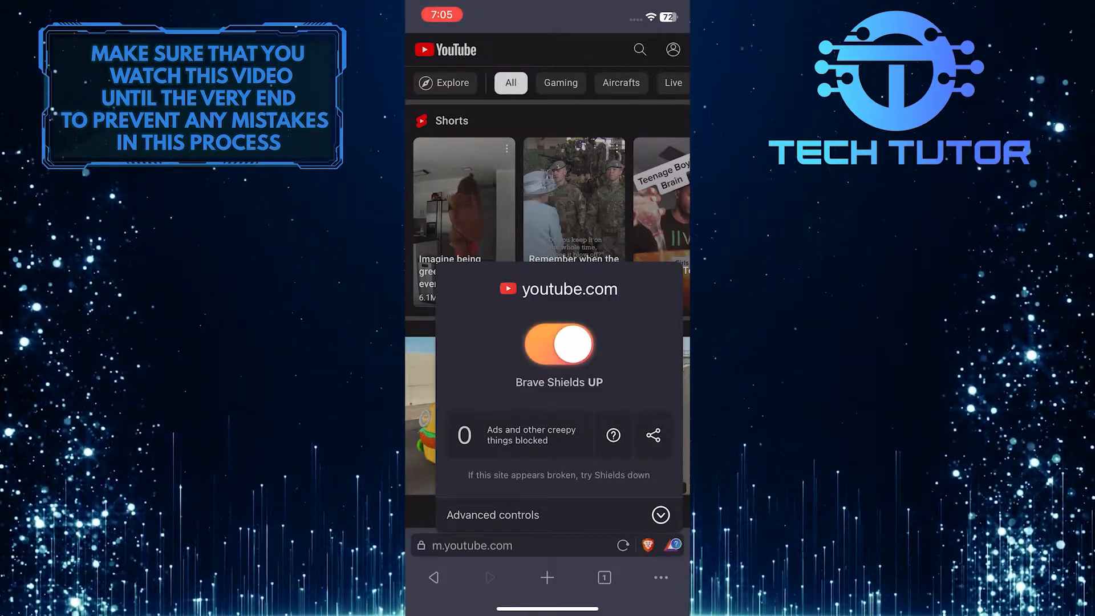
pyautogui.click(559, 344)
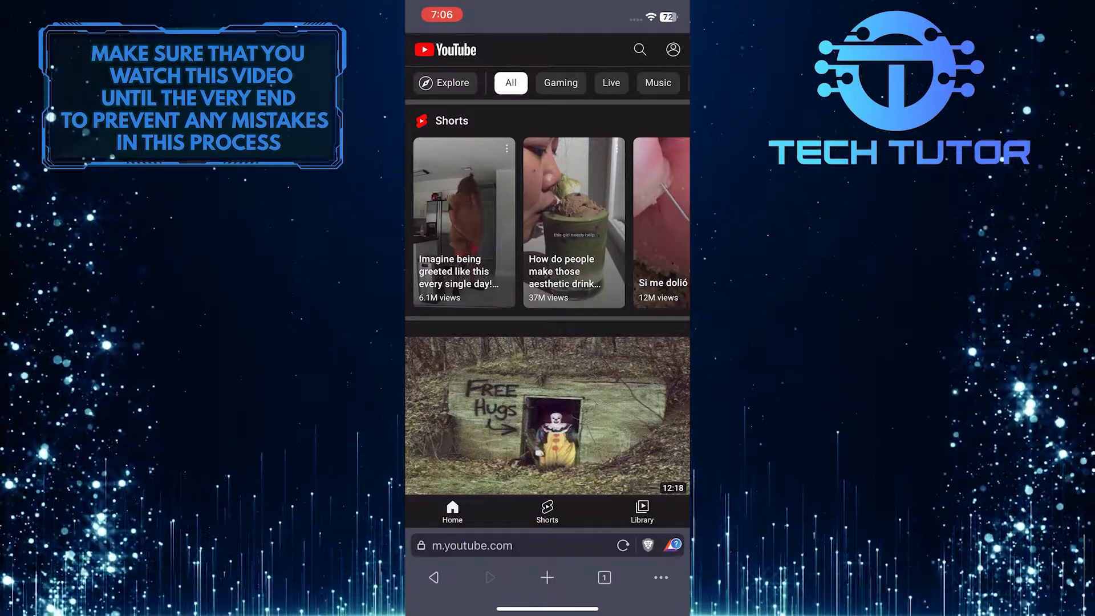
# Reach Brave's Settings screen through the ••• toolbar menu.
pyautogui.click(661, 576)
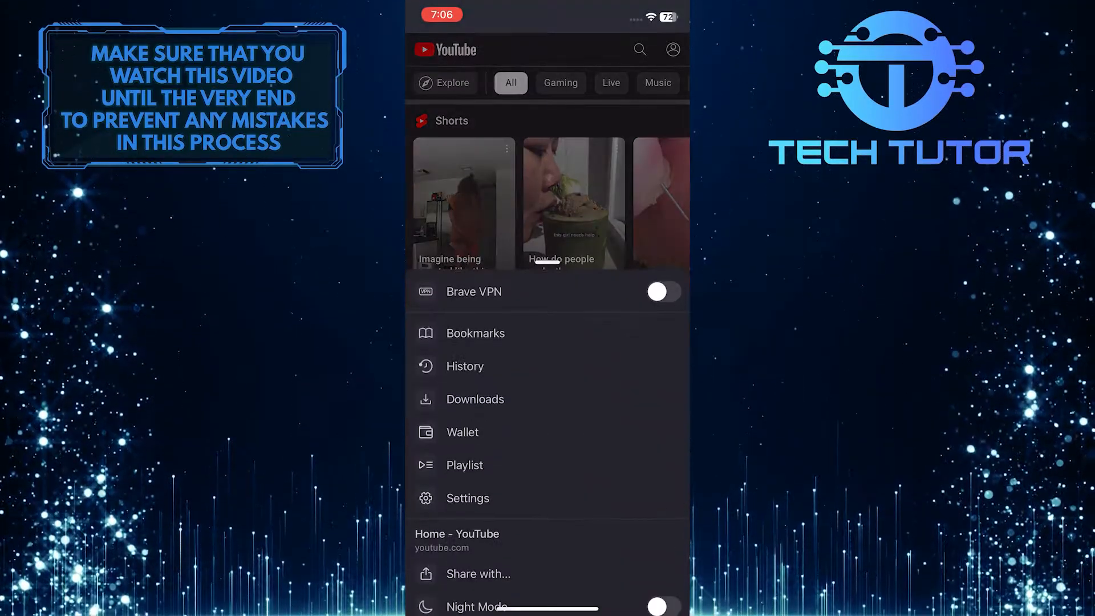
pyautogui.click(468, 498)
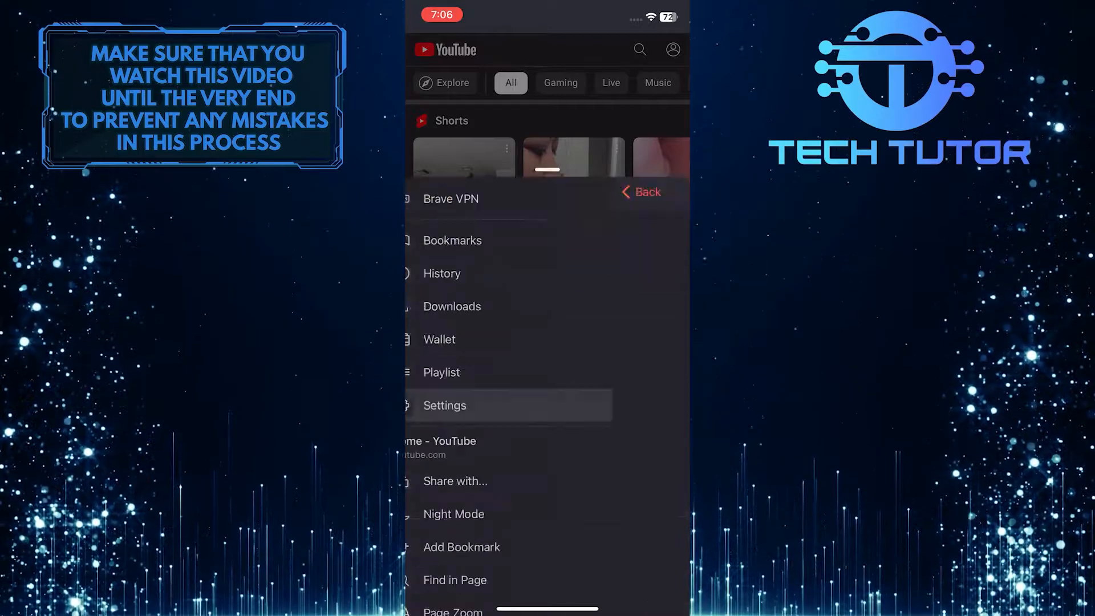
pyautogui.click(445, 405)
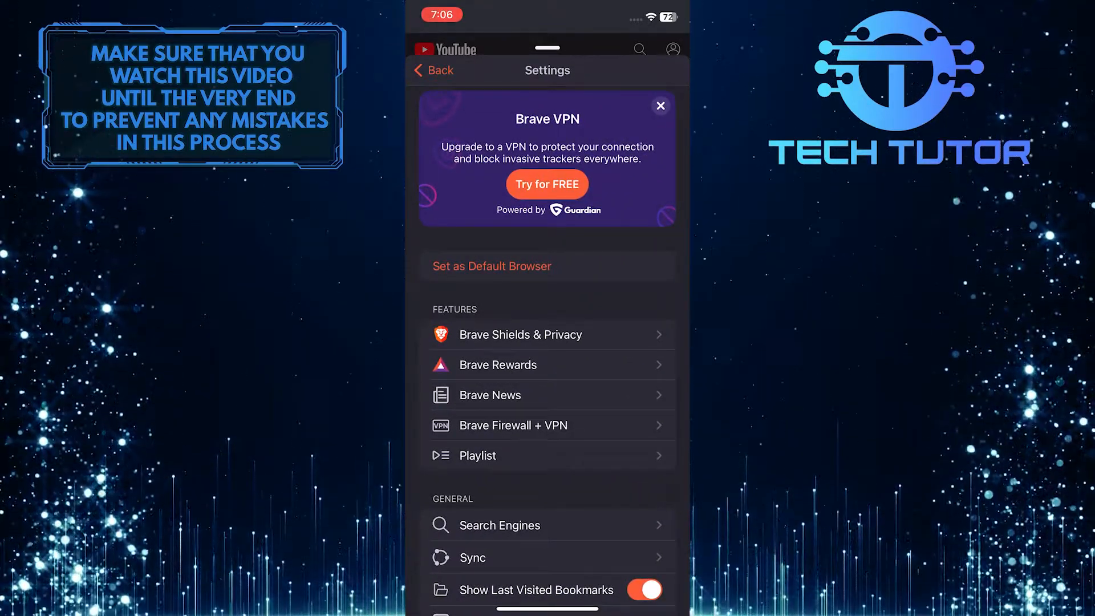
# Turn off the global Block Cross-Site Trackers default under Brave Shields & Privacy.
pyautogui.click(520, 334)
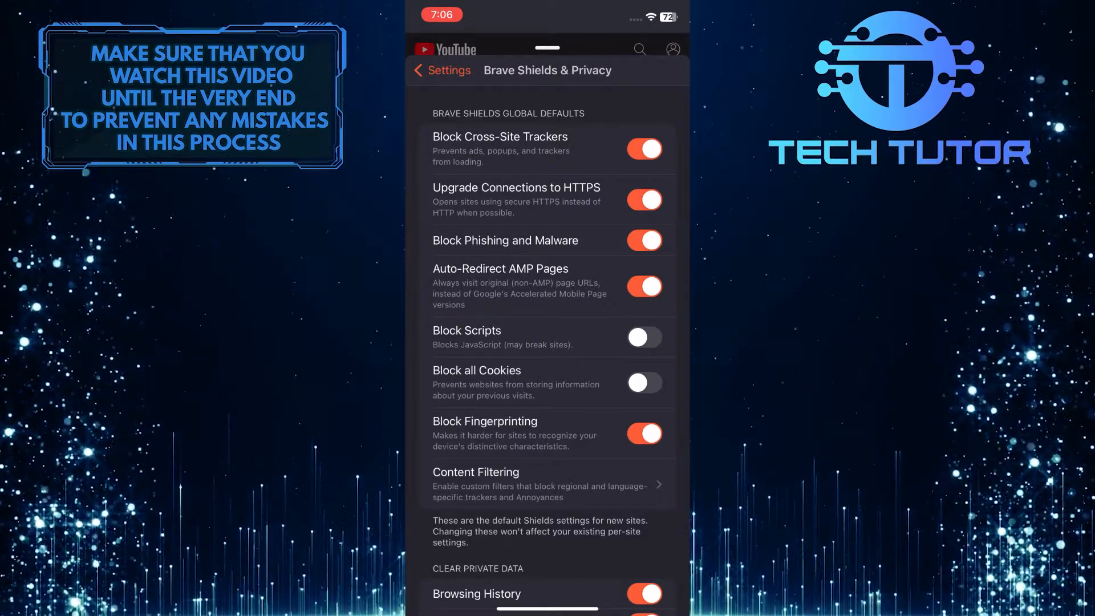
pyautogui.click(644, 149)
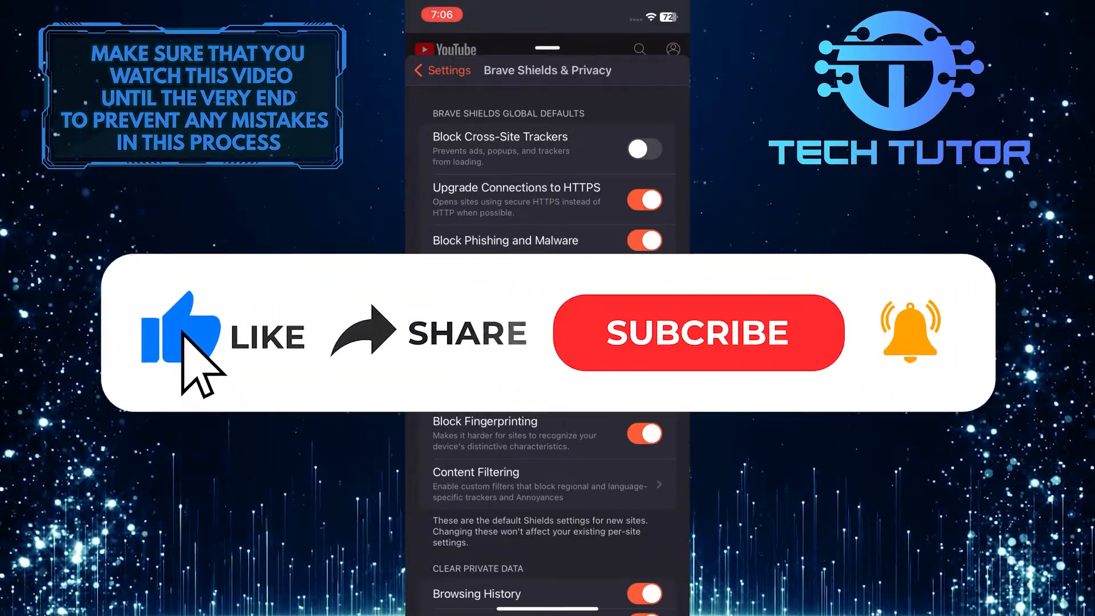
pyautogui.moveTo(405, 349)
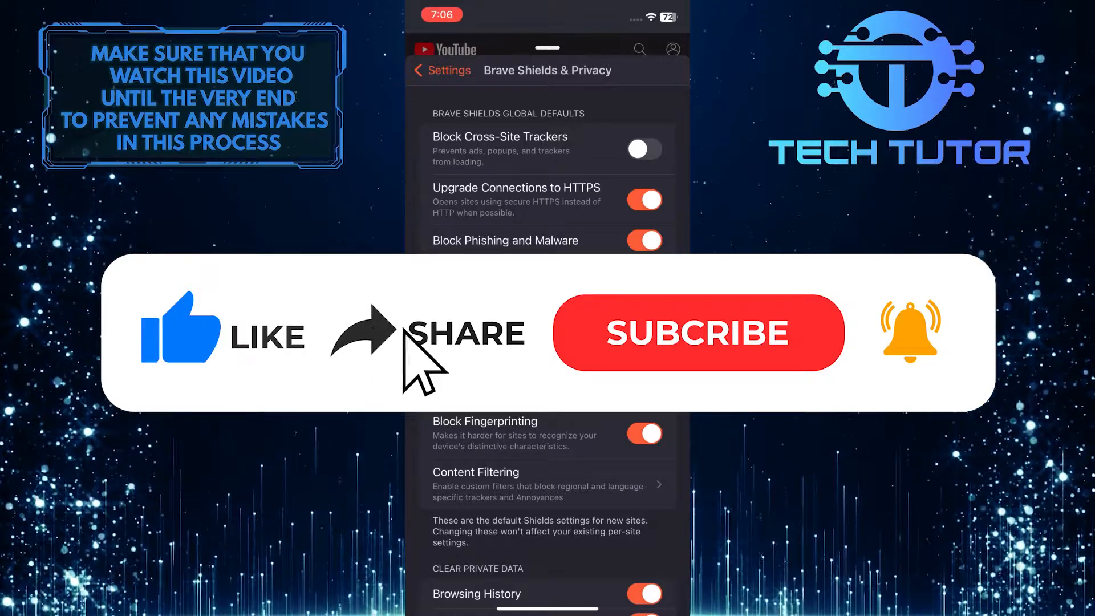
pyautogui.click(699, 333)
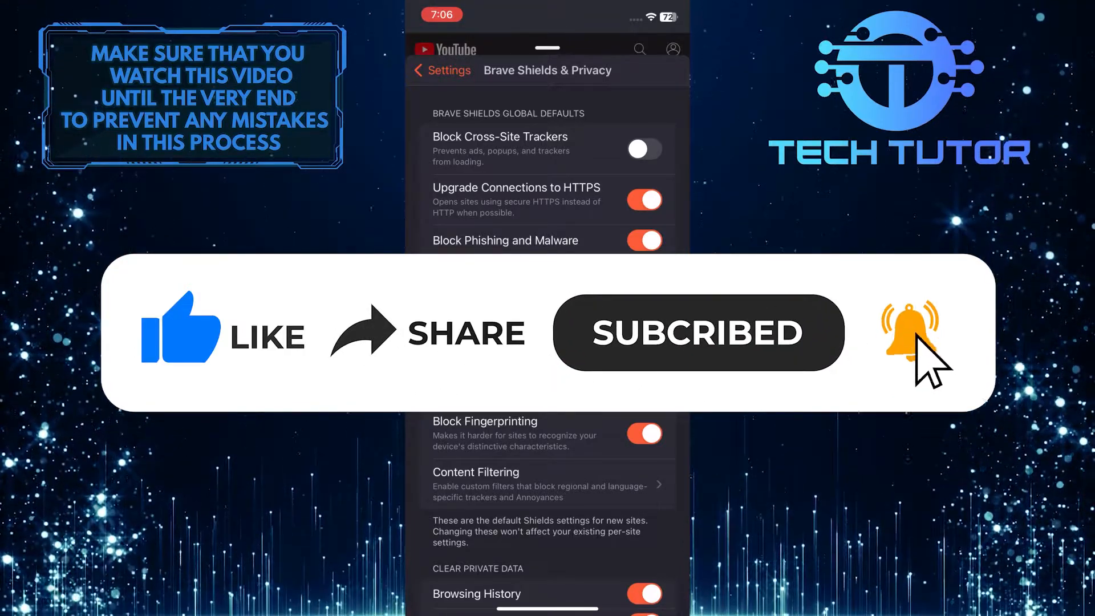